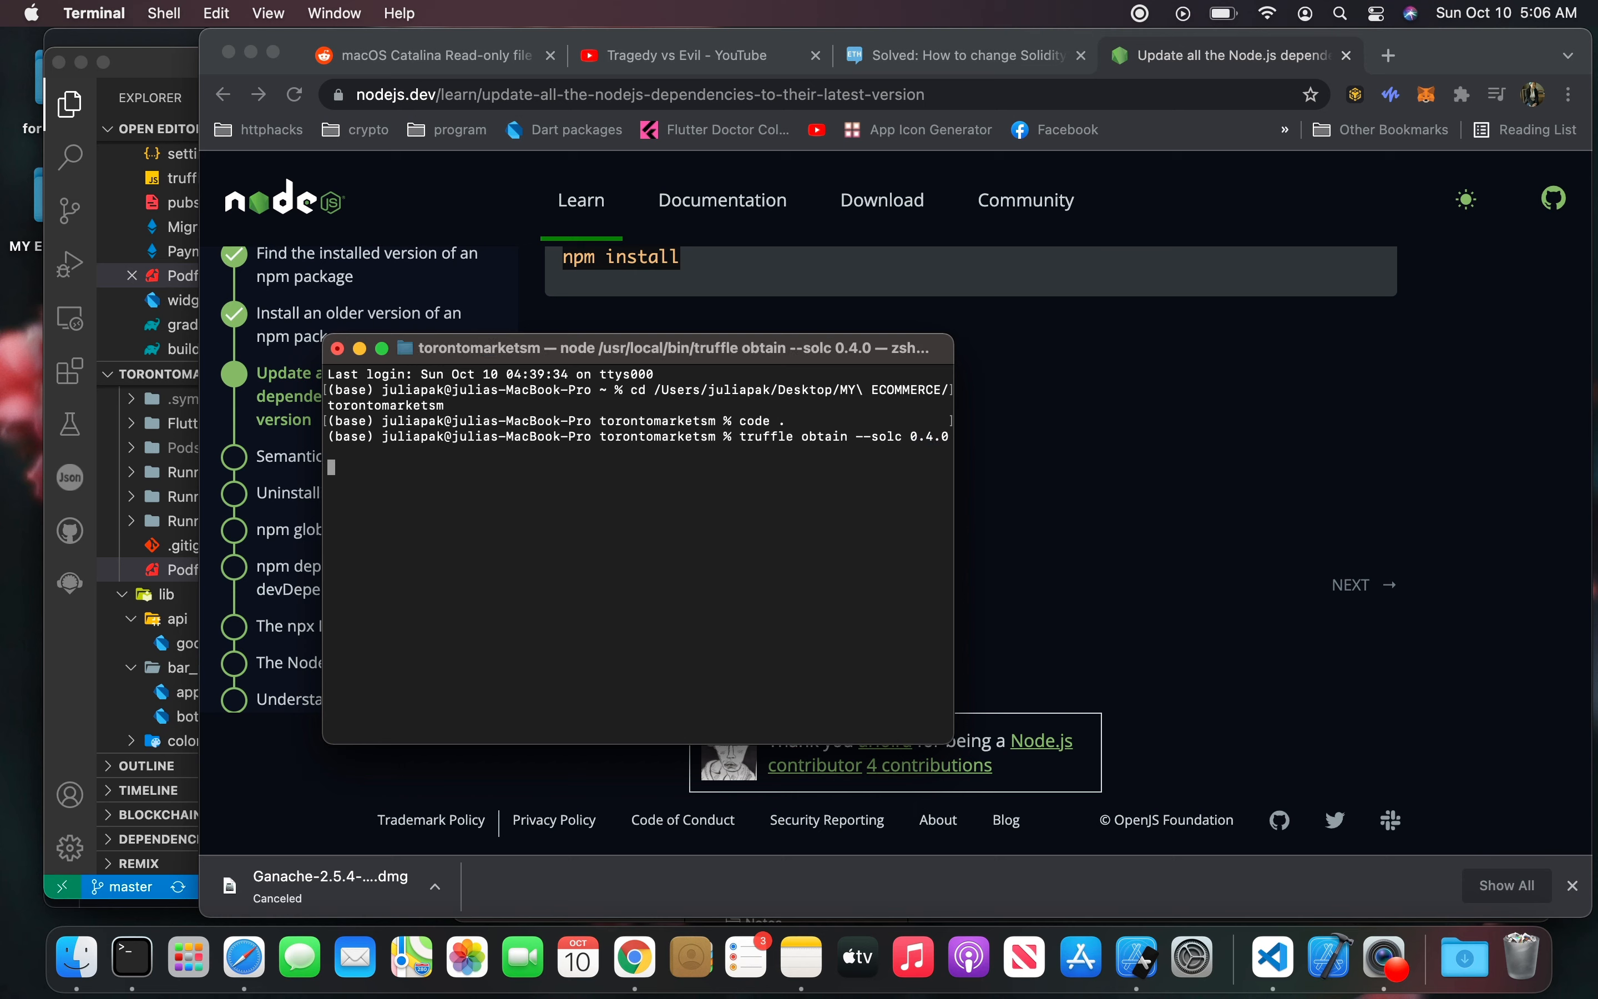
Run truffle obtain --solc 0.4.0 so Truffle downloads and caches compiler 0.4.0.
key("Return")
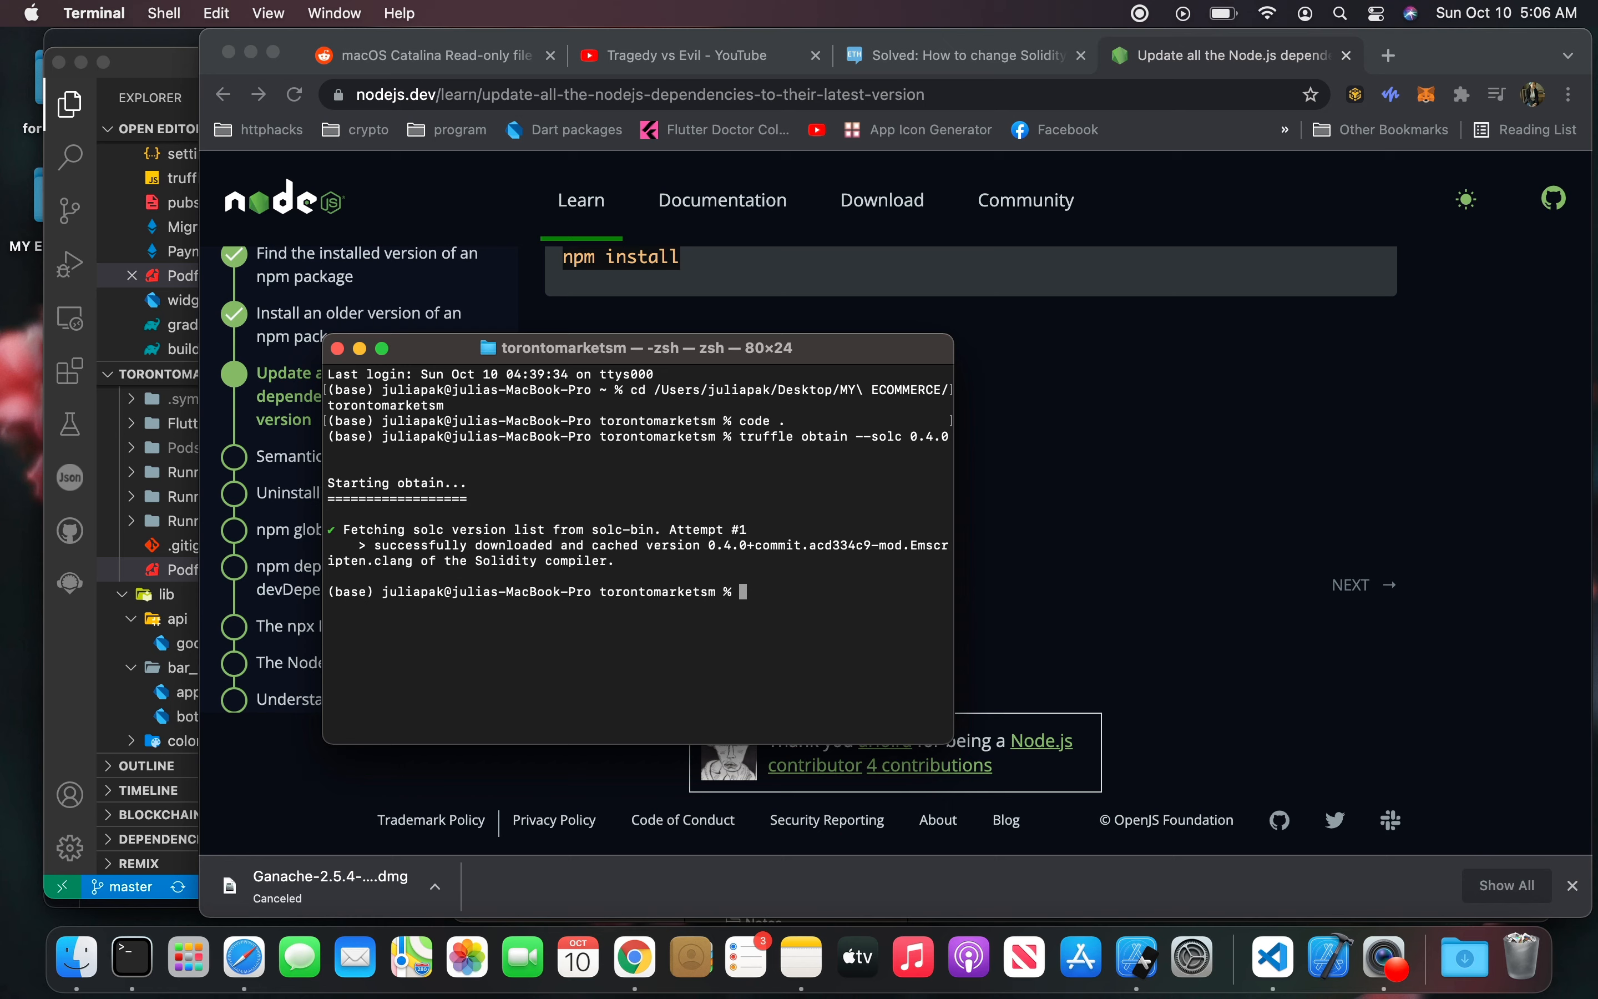
mouse_move(688, 528)
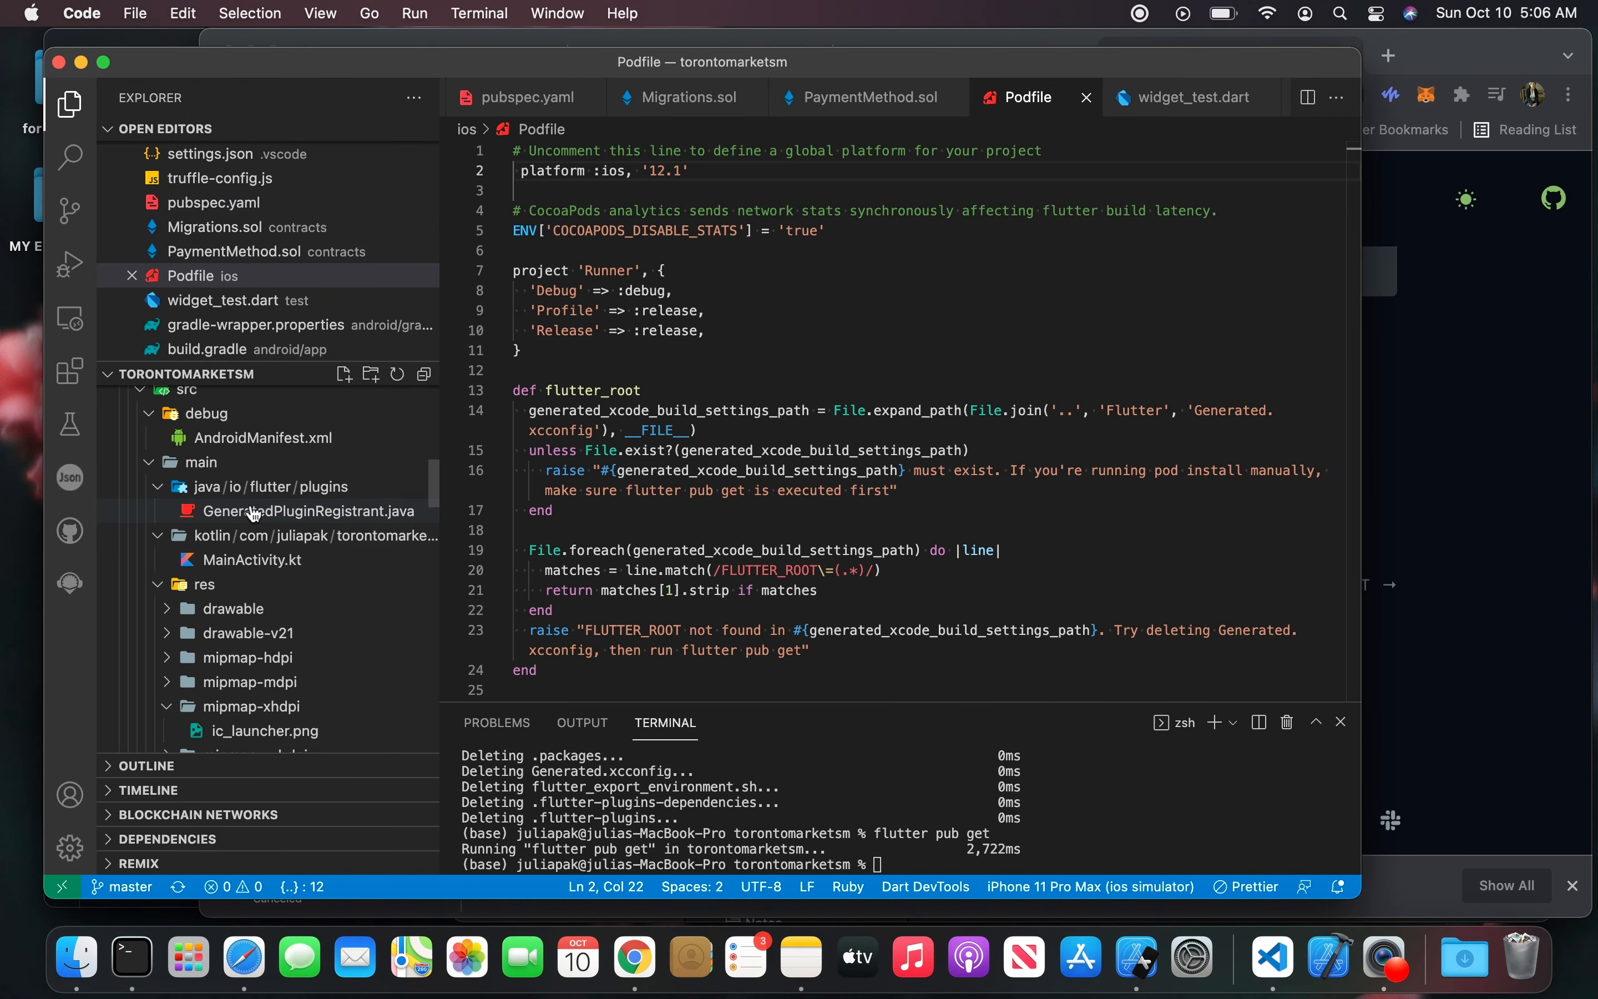
Bring up the Migrations.sol contract from the Explorer's Open Editors list.
left_click(229, 233)
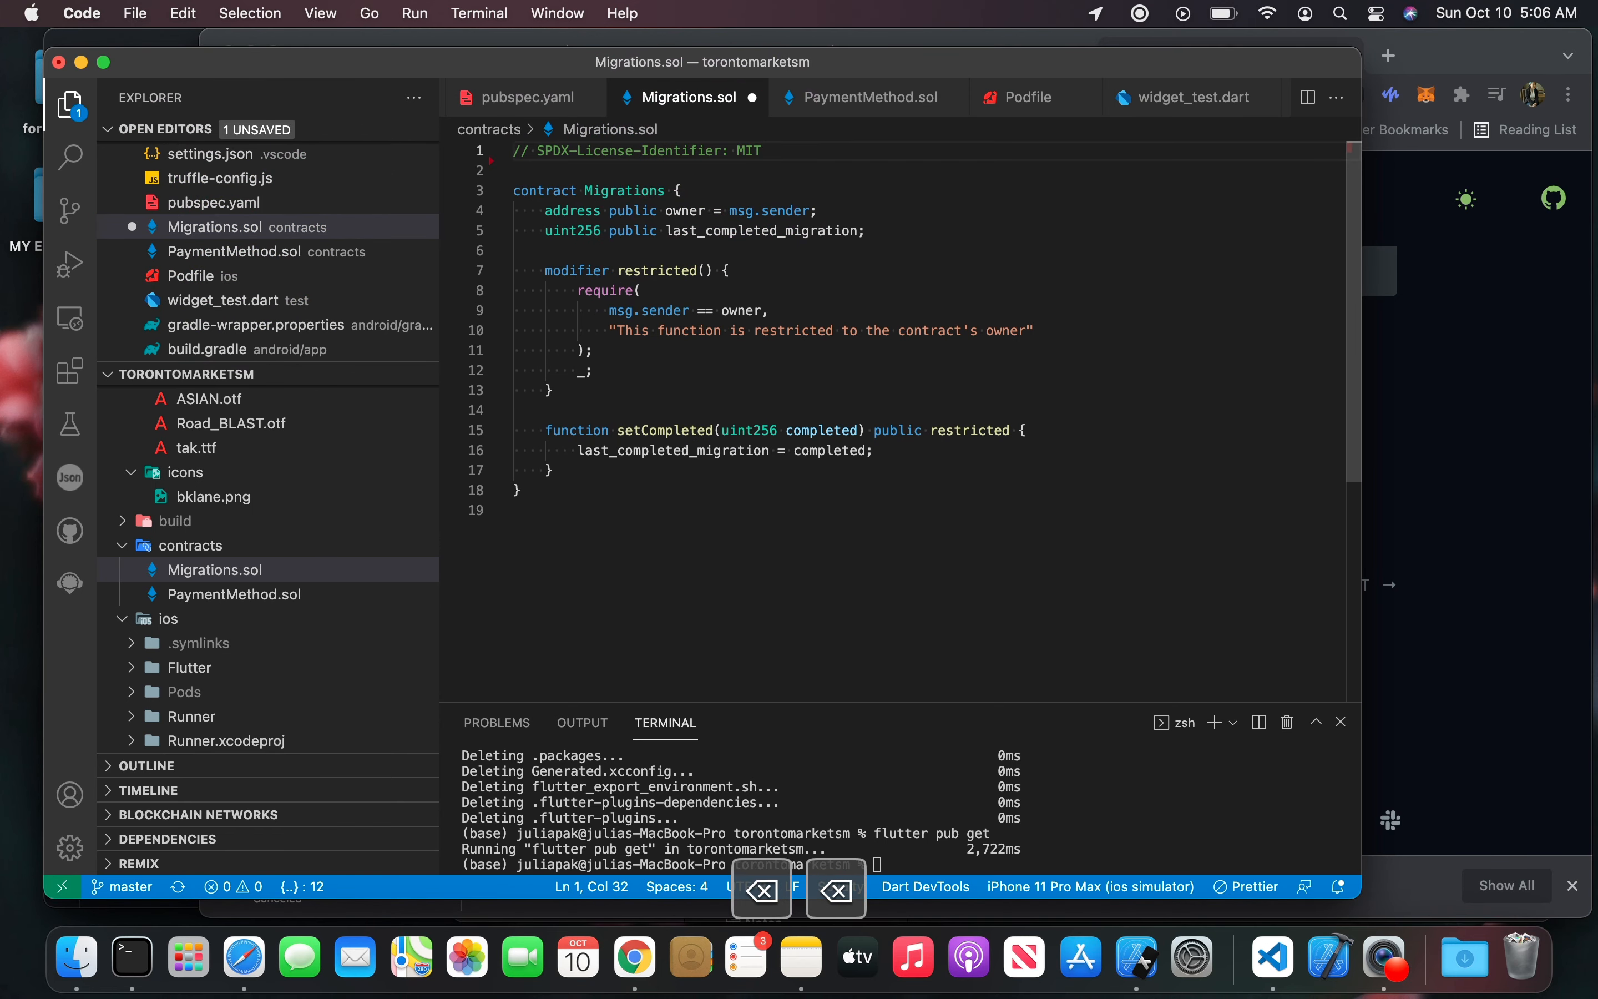
Set the pragma to solidity >=0.4.12 <0.9.0, undoing the stray deletion, and save Migrations.sol.
key("Enter")
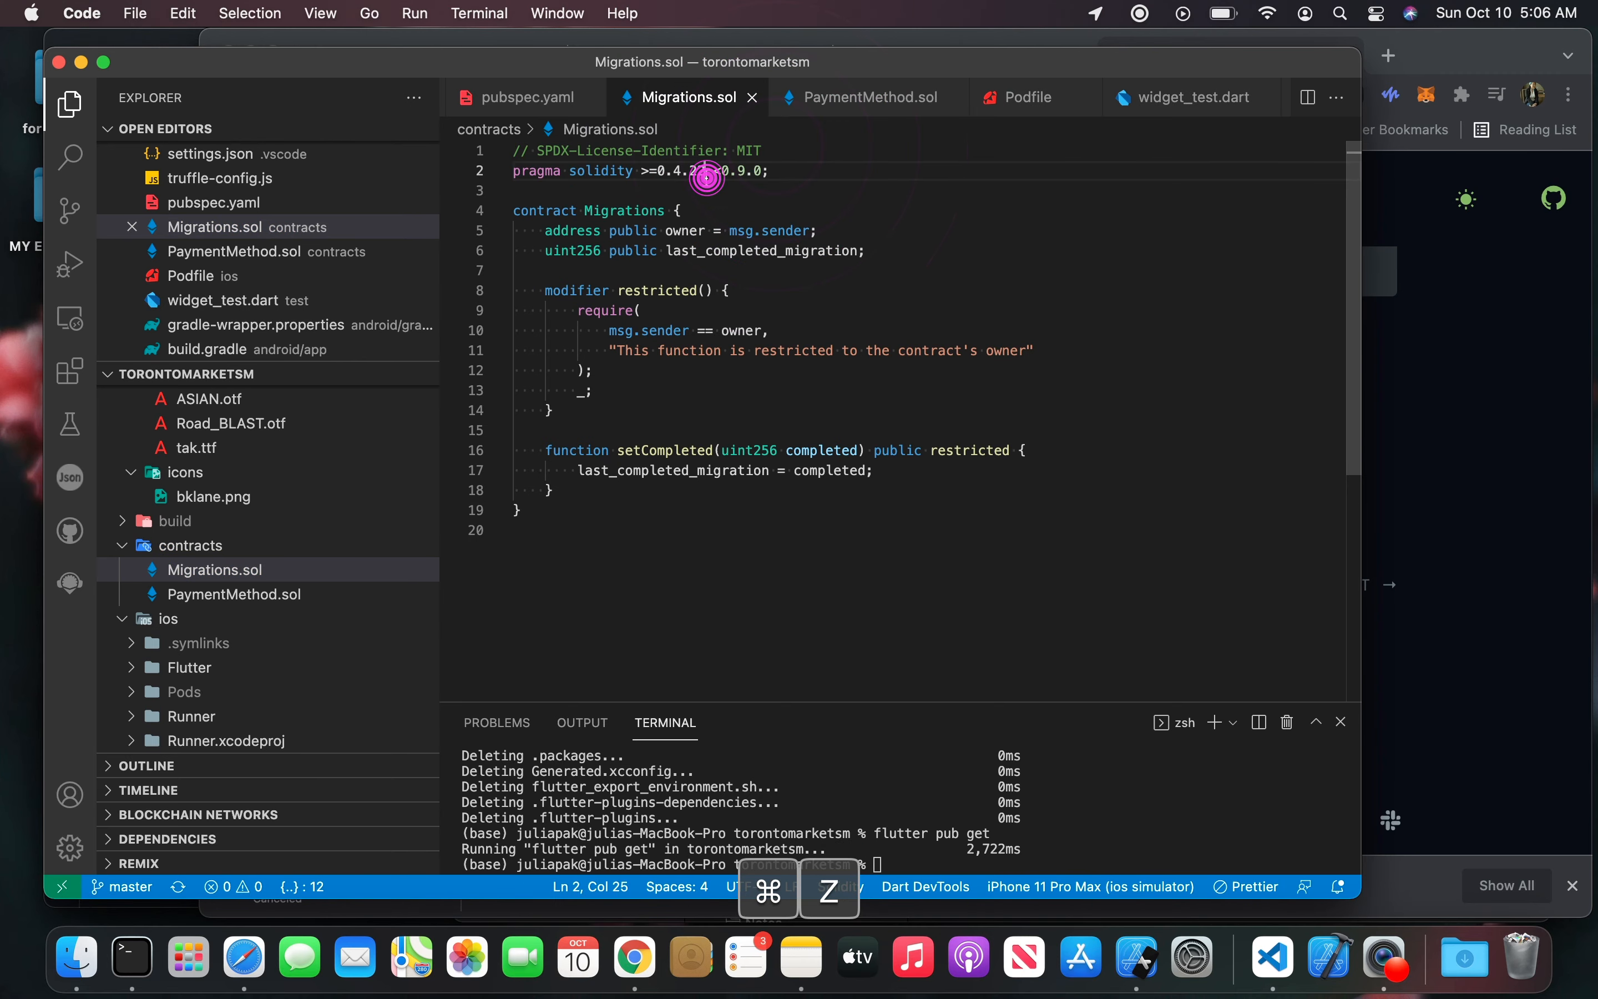
key("backspace")
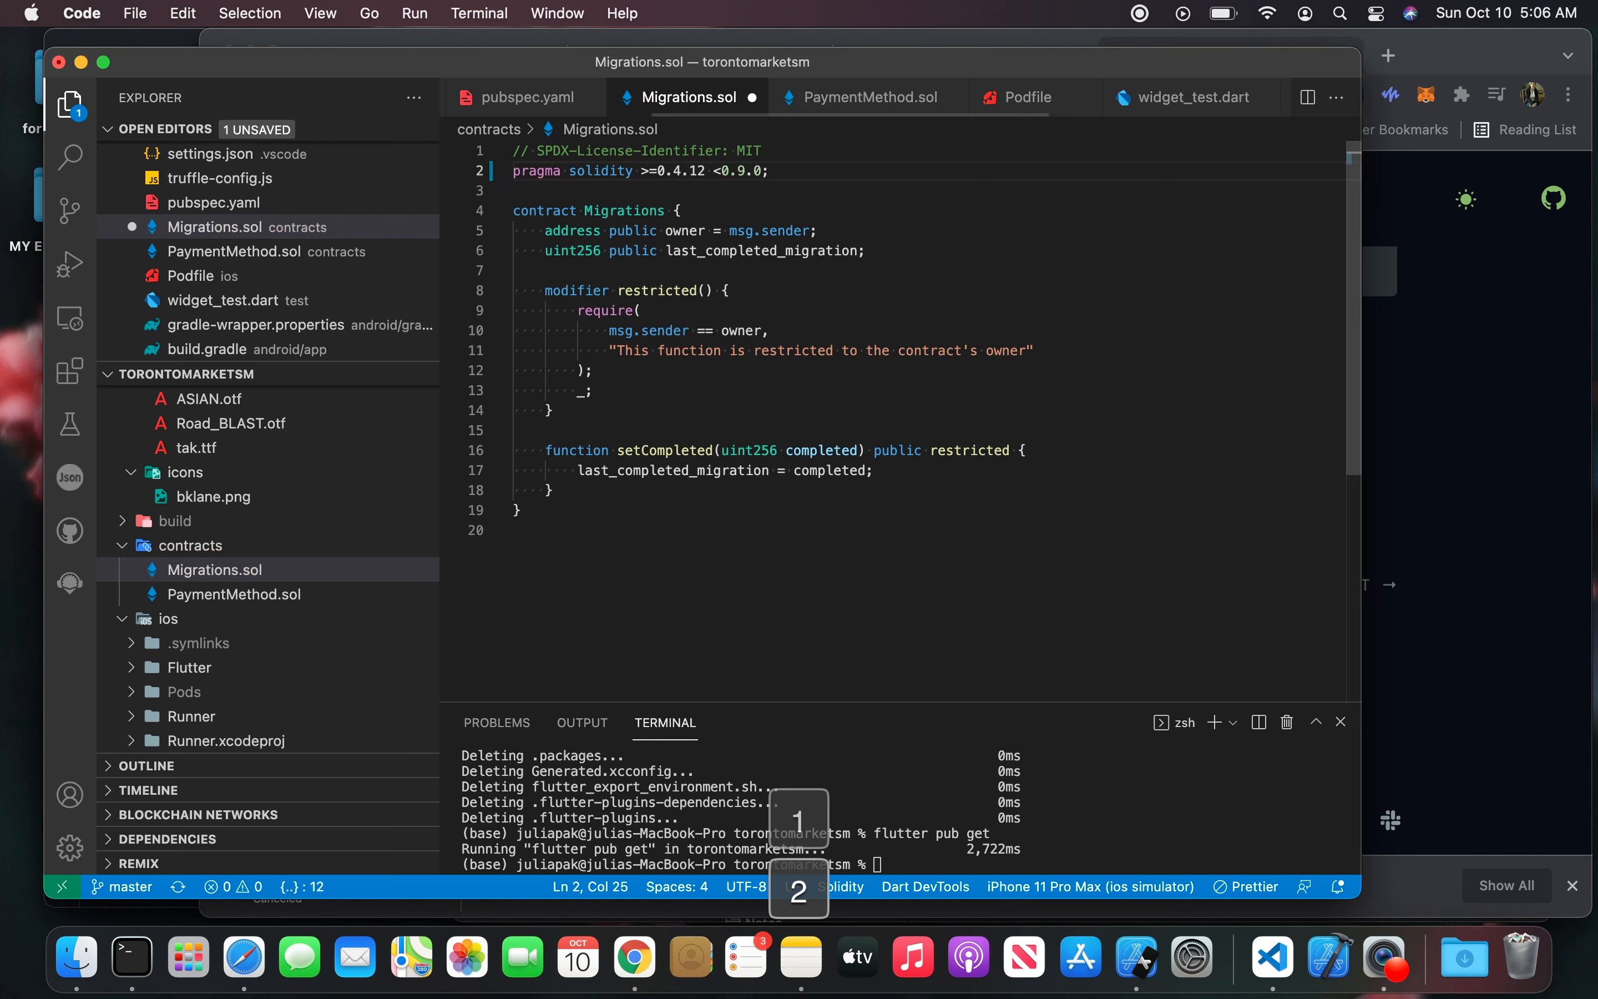
key("cmd+s")
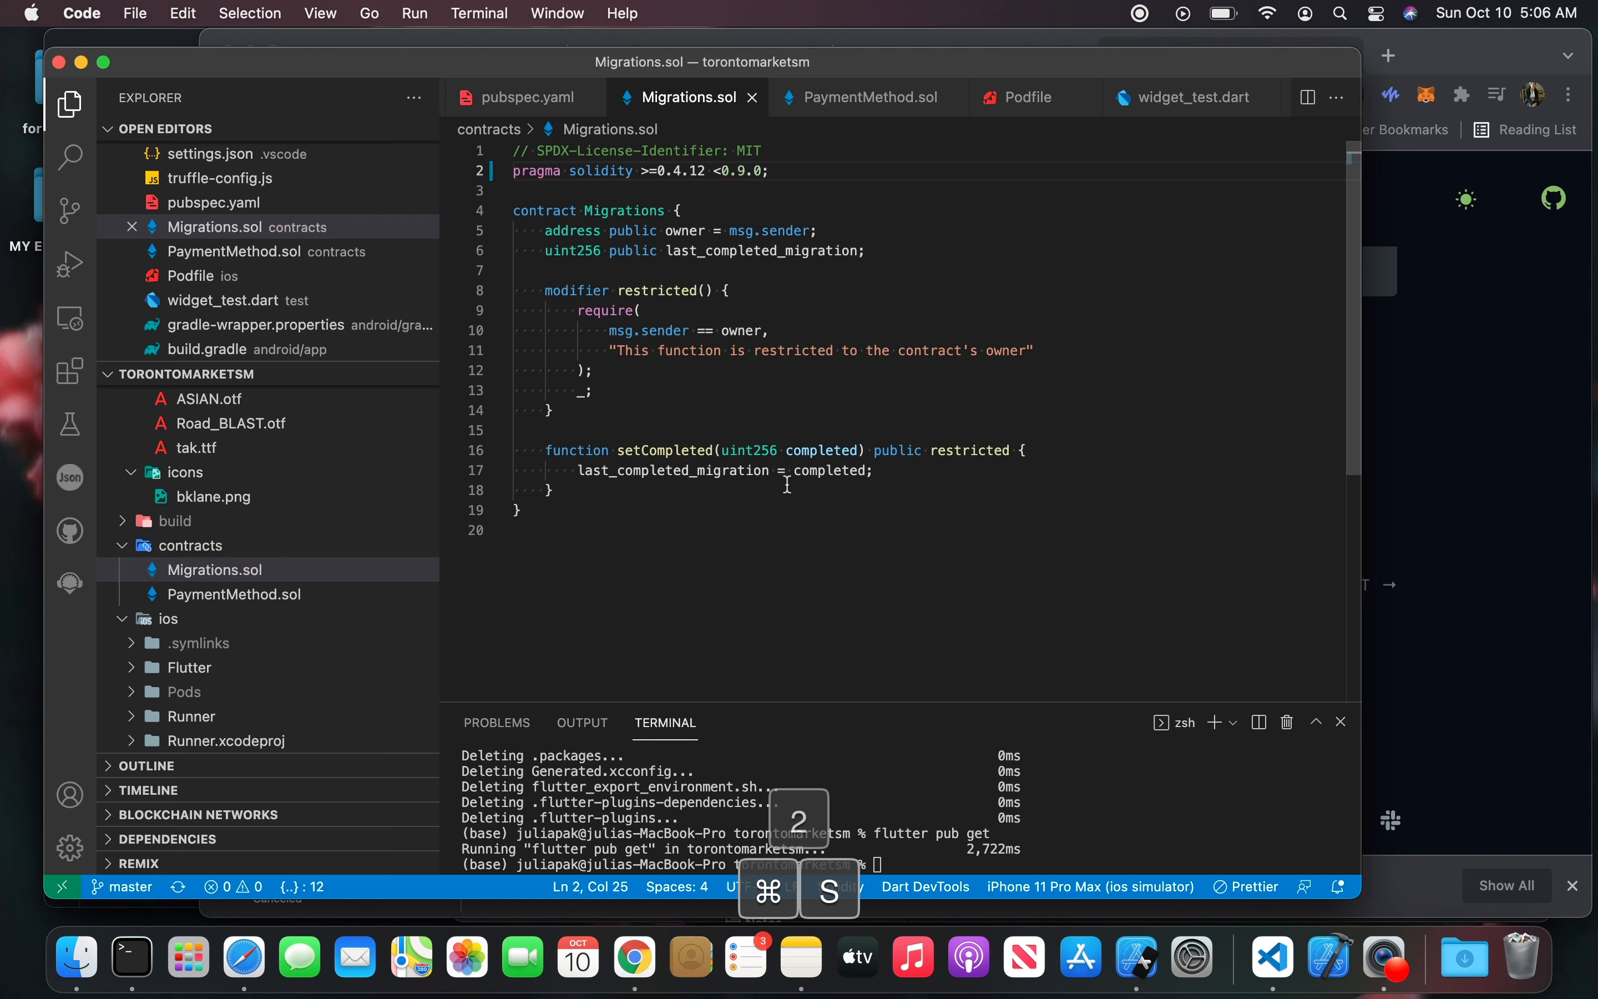